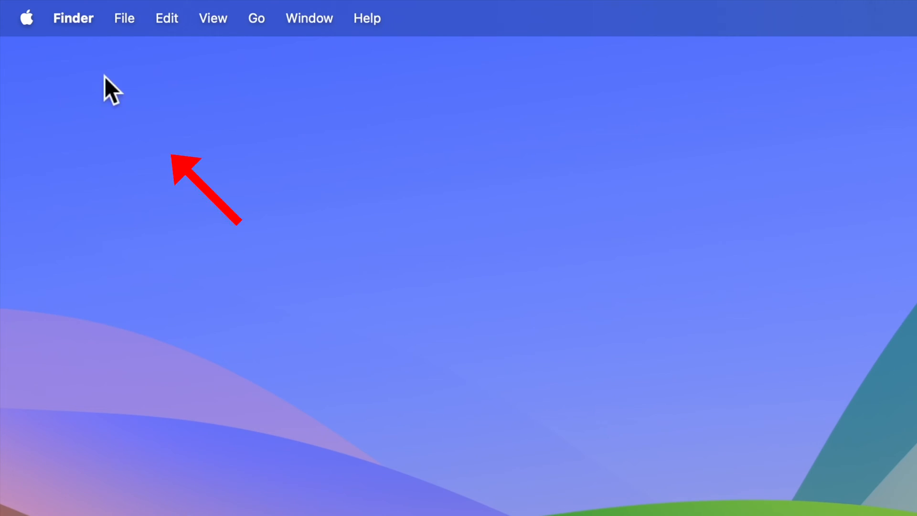
# Launch System Settings from the Apple menu.
pyautogui.click(27, 18)
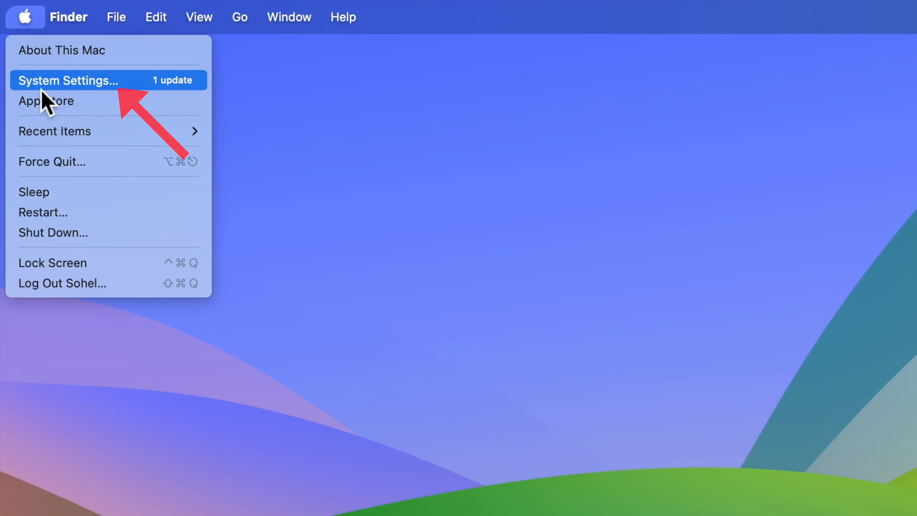
pyautogui.click(69, 80)
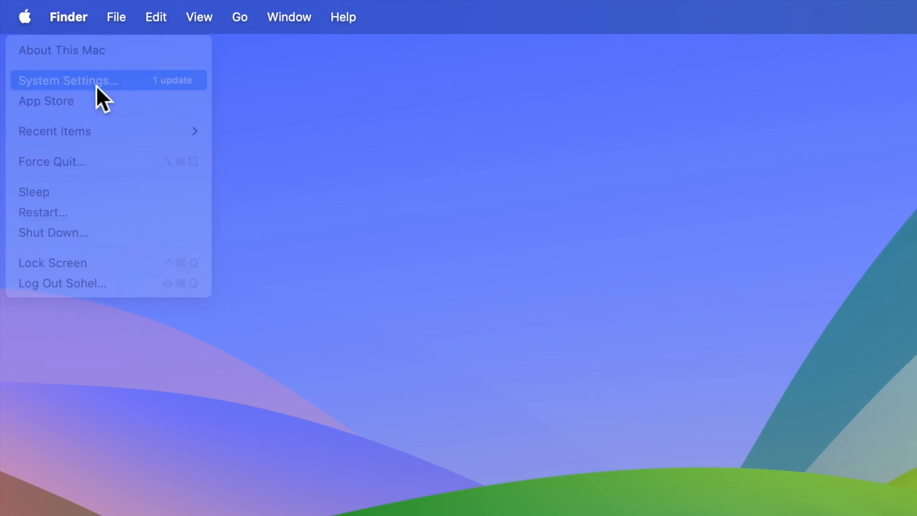
# Scroll the System Settings sidebar down until Lock Screen is visible.
pyautogui.click(69, 80)
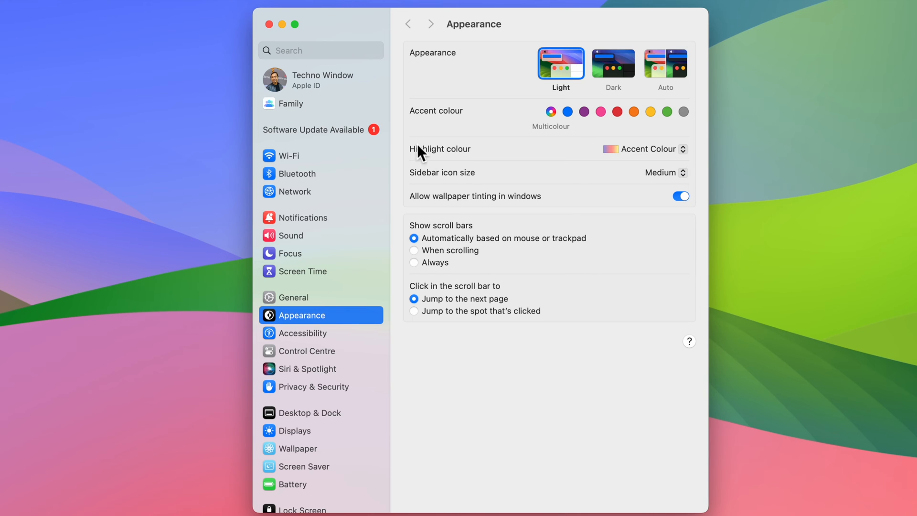
pyautogui.moveTo(367, 352)
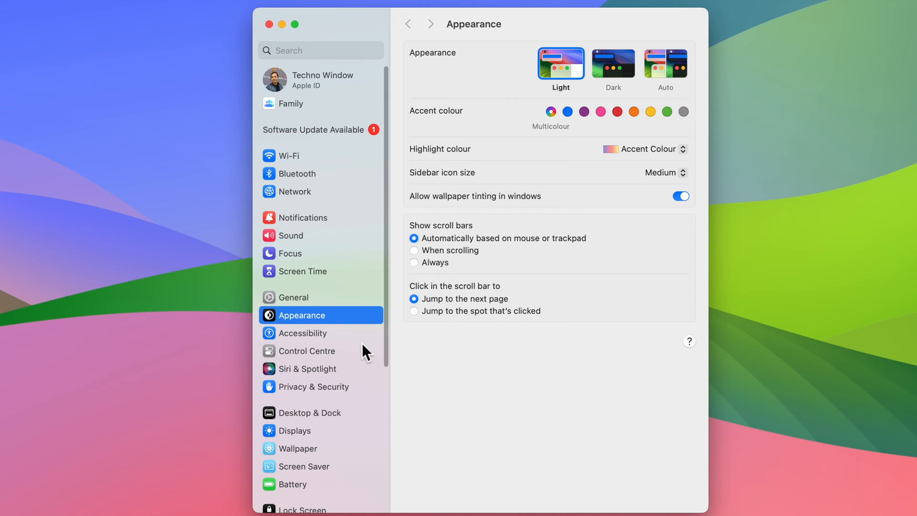
pyautogui.scroll(-3)
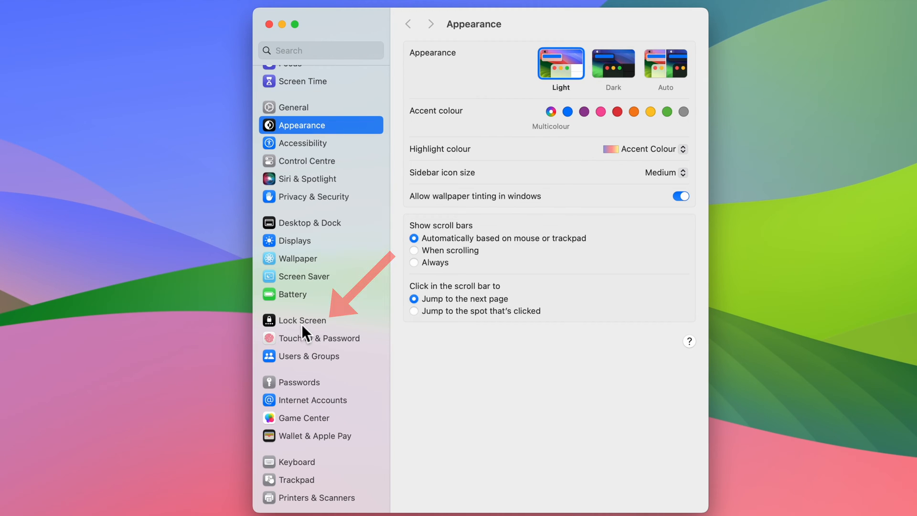
# In Lock Screen settings, set Show large clock to Never.
pyautogui.click(306, 320)
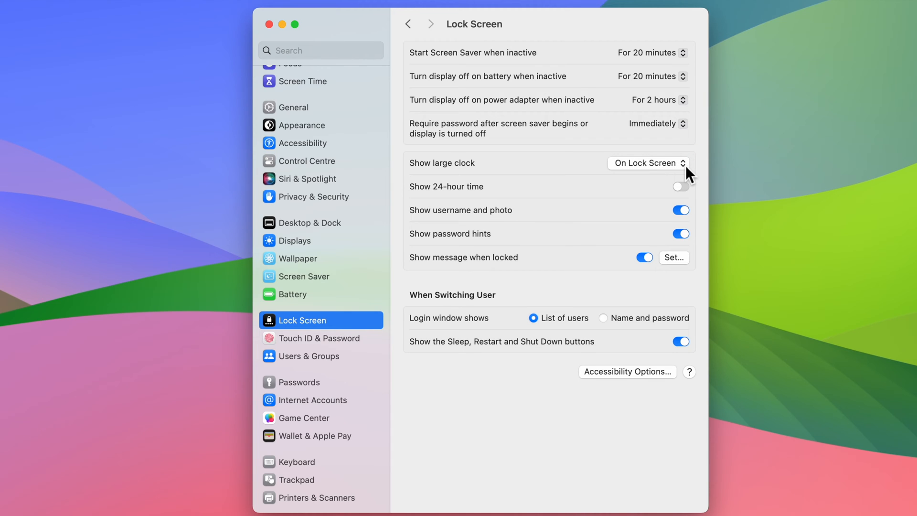
pyautogui.click(647, 162)
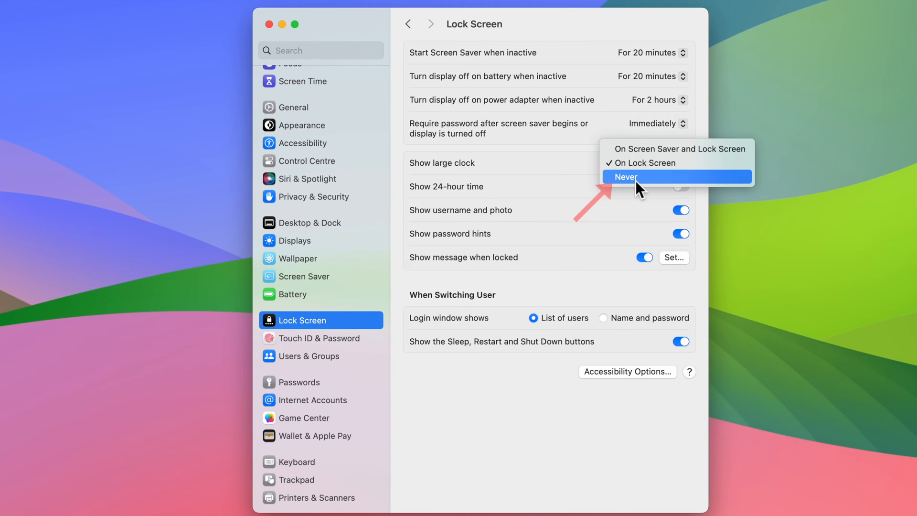
pyautogui.click(627, 176)
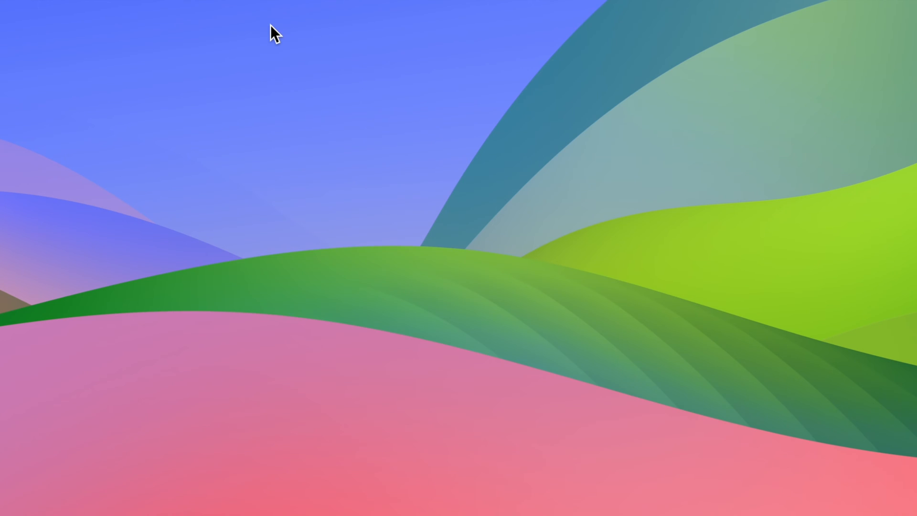
# Lock the Mac from the Apple menu to show the lock screen without the clock.
pyautogui.click(19, 15)
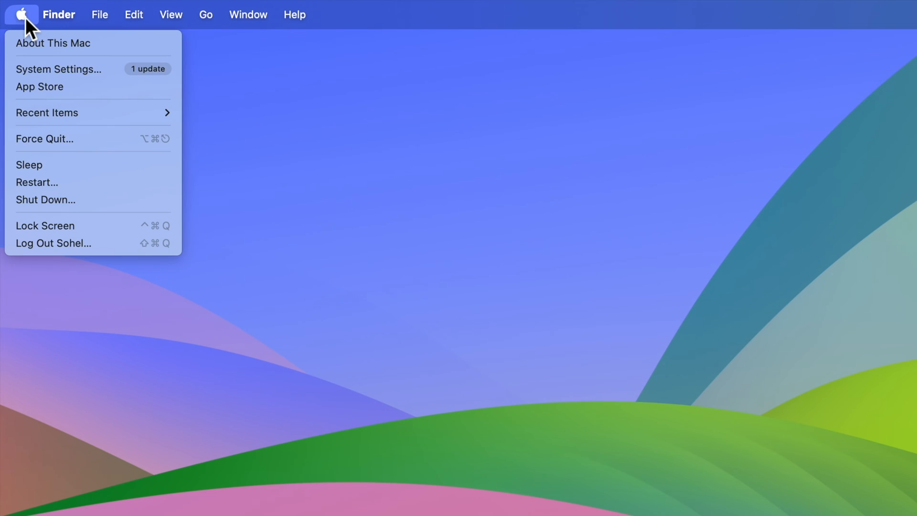
pyautogui.moveTo(110, 239)
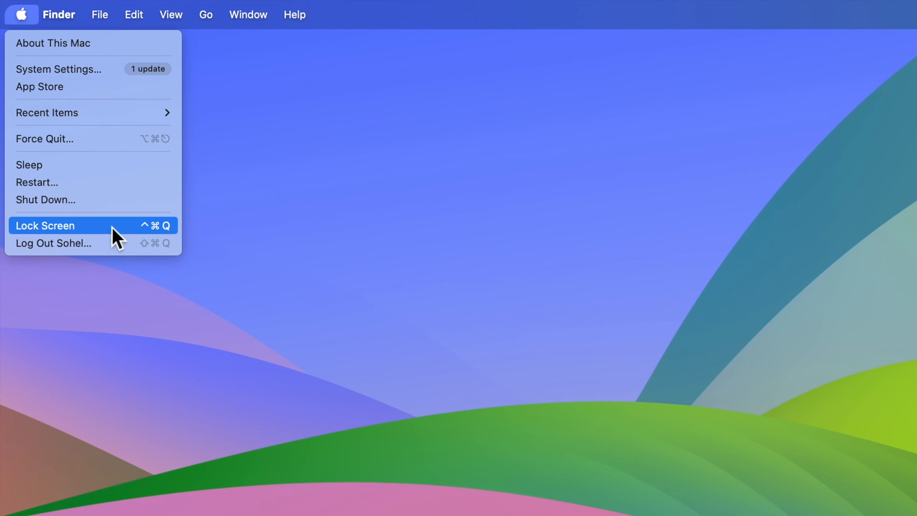
pyautogui.click(46, 225)
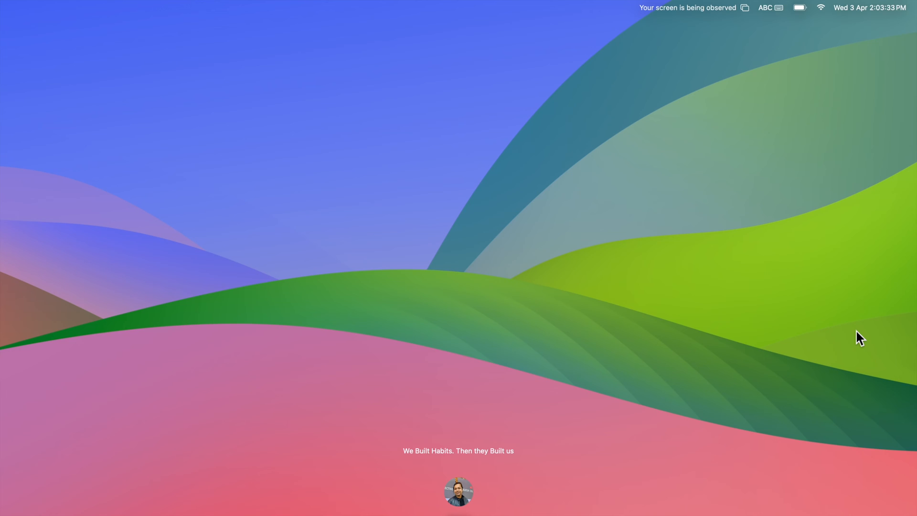
pyautogui.moveTo(821, 295)
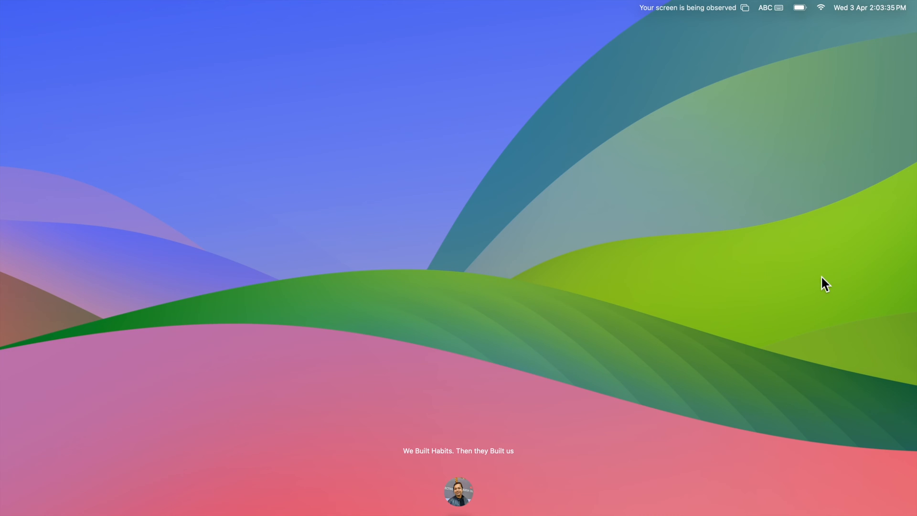
pyautogui.moveTo(546, 82)
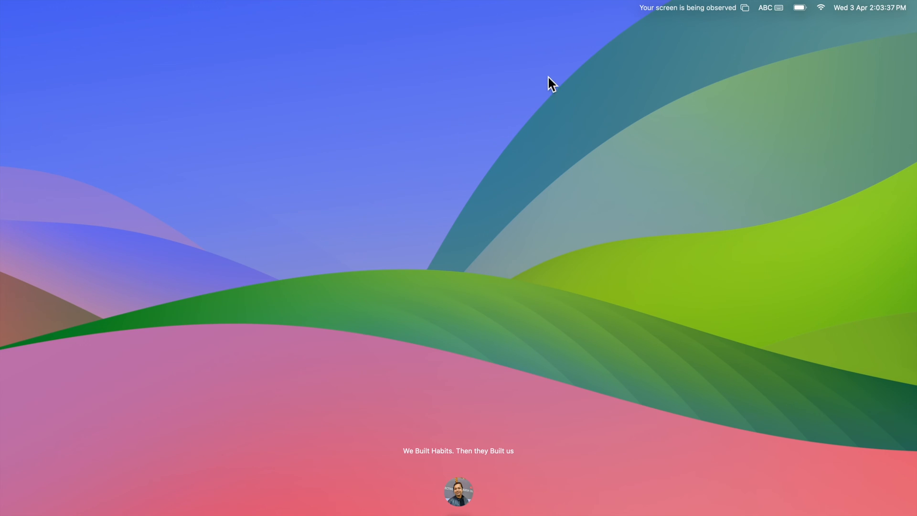